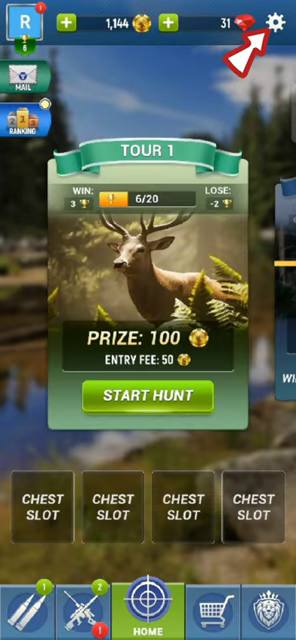
# Reach the Redemption Code dialog via settings' Game options and enter code RY347Y
pyautogui.click(276, 20)
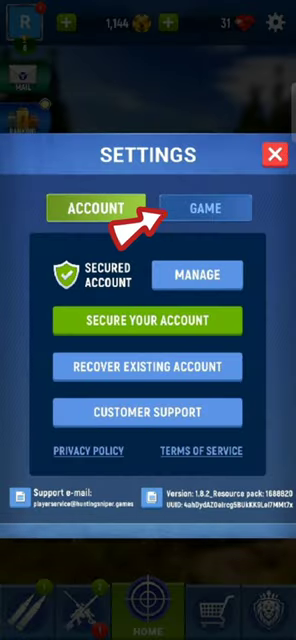
pyautogui.click(208, 180)
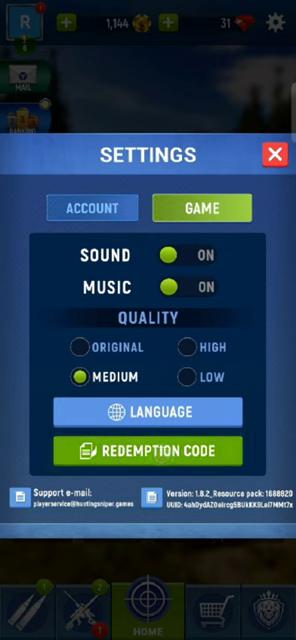
pyautogui.click(148, 450)
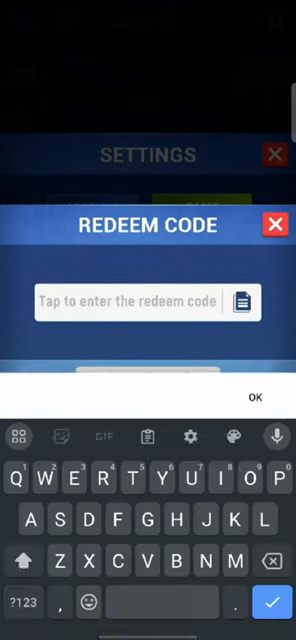
pyautogui.write('RY34')
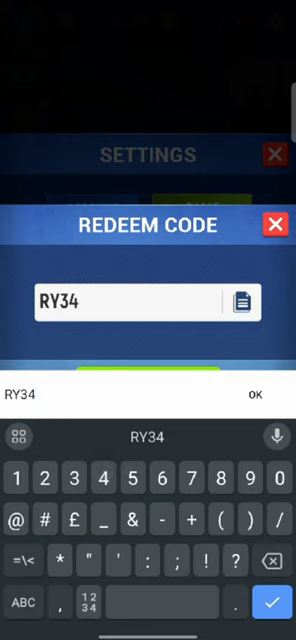
pyautogui.write('7Y')
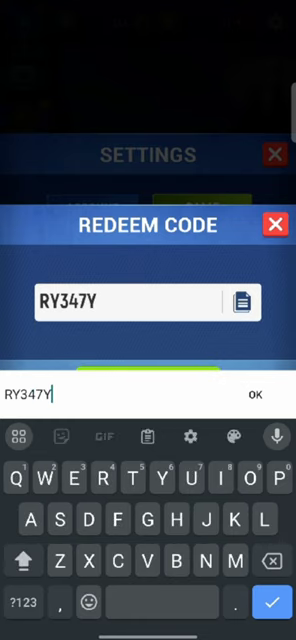